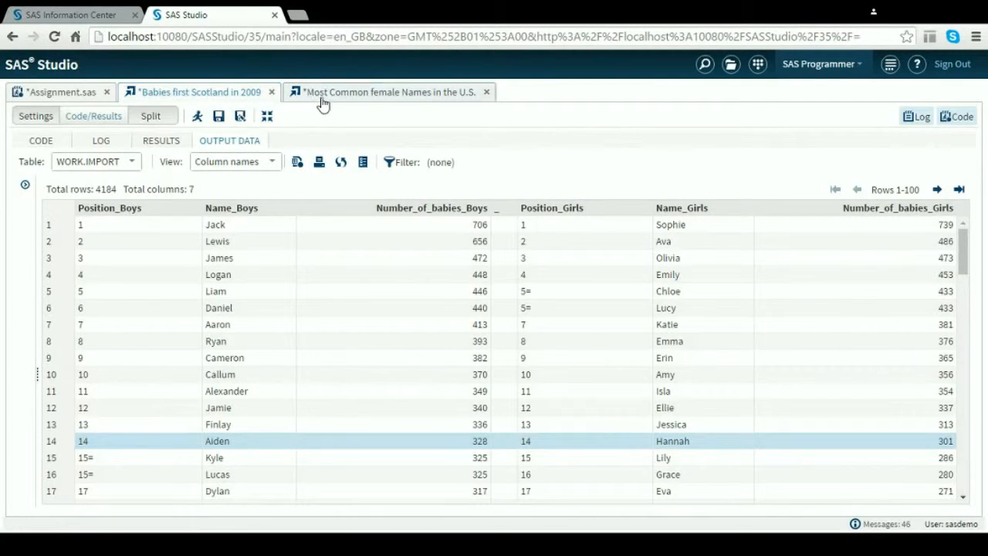
mouse_move(396, 102)
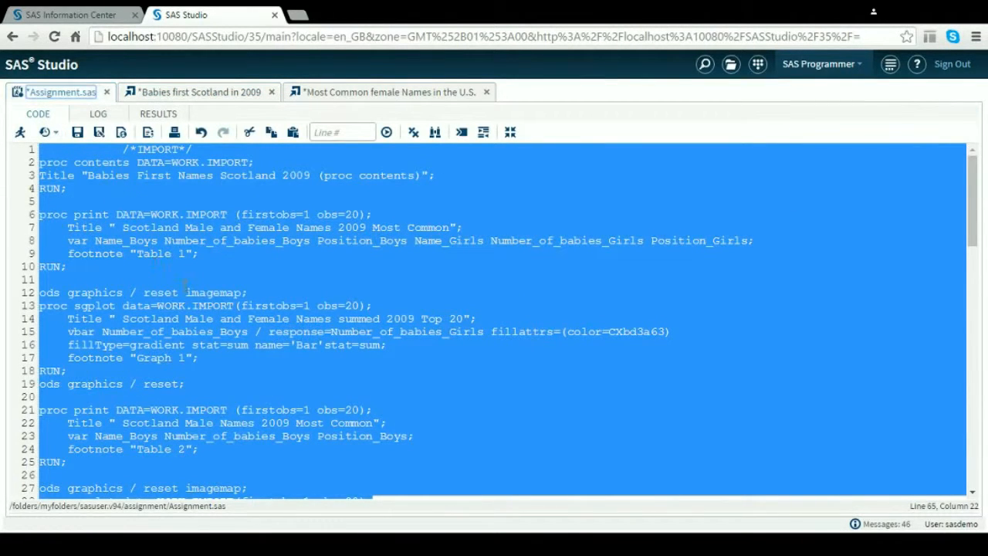
Scroll through the Assignment.sas code past the proc contents, print and sgplot steps
scroll(down, 3)
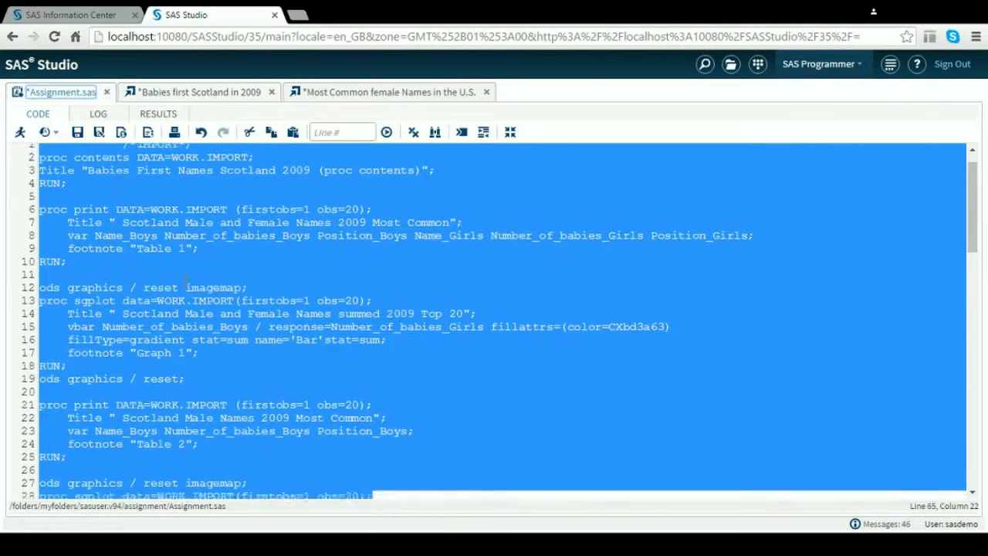
scroll(down, 3)
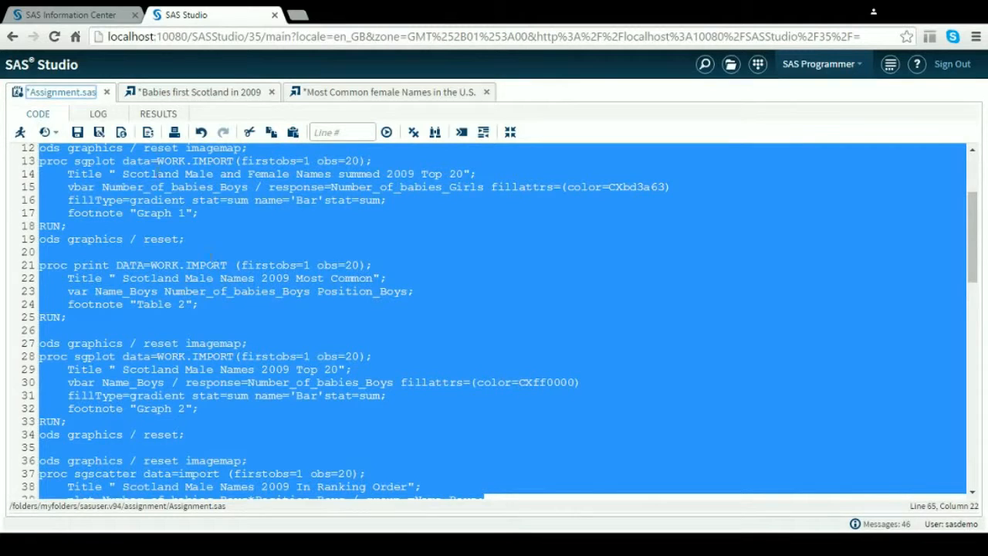
Check the imported Scotland 2009 names data, then return to the Assignment.sas results
click(197, 91)
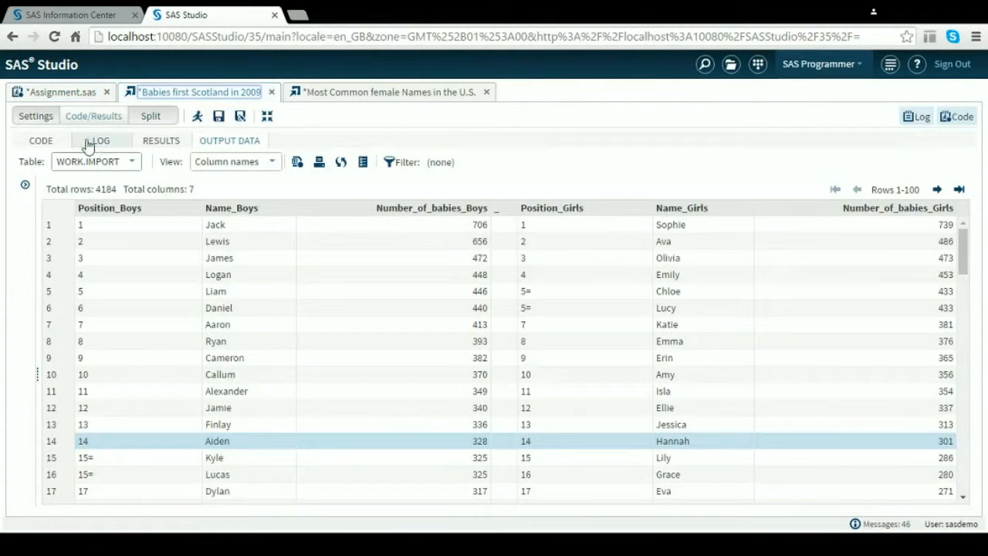
mouse_move(108, 195)
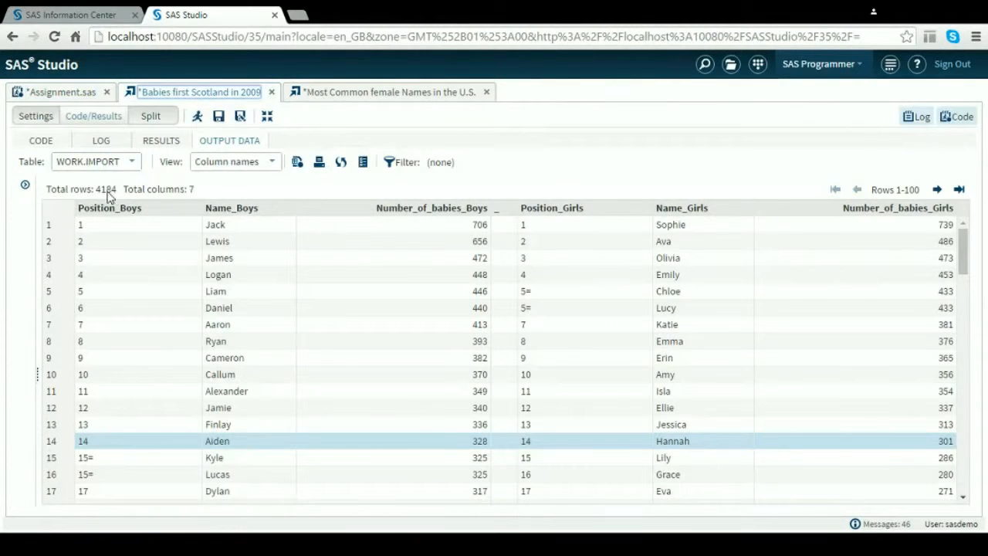
click(58, 91)
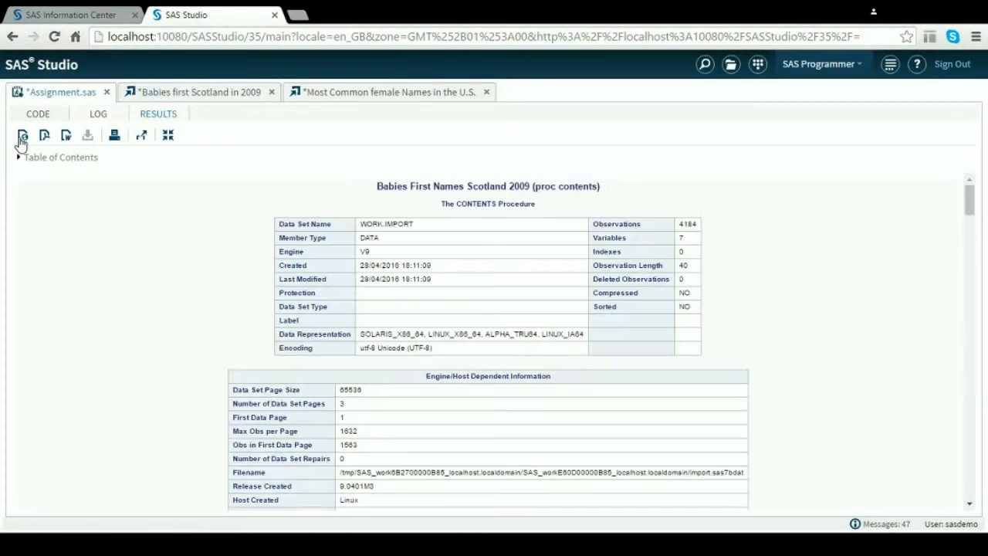
click(98, 113)
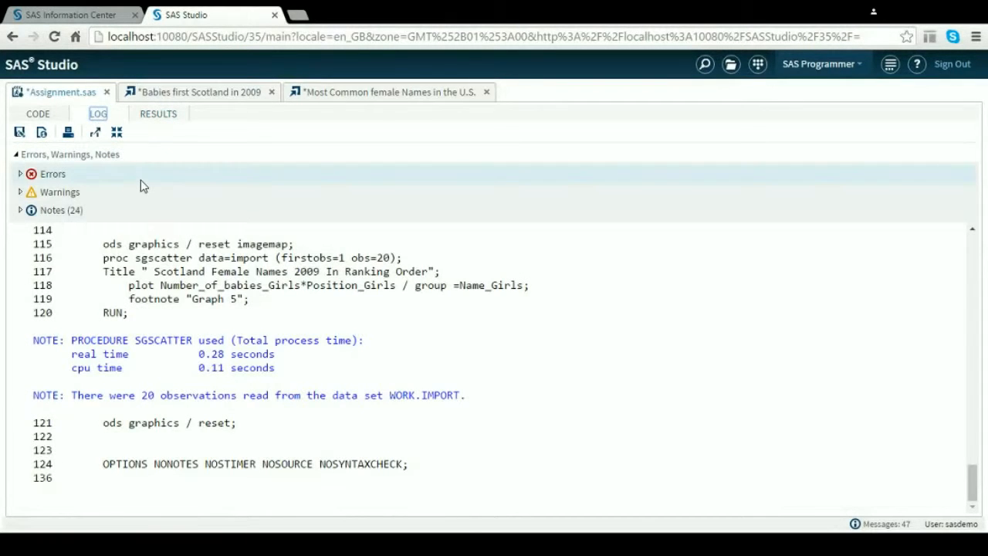
click(158, 113)
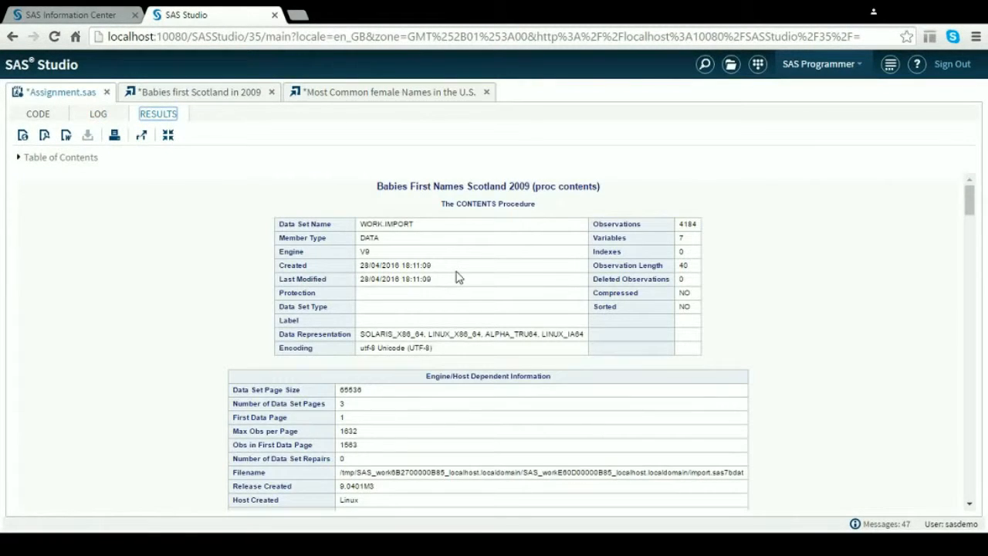
scroll(down, 3)
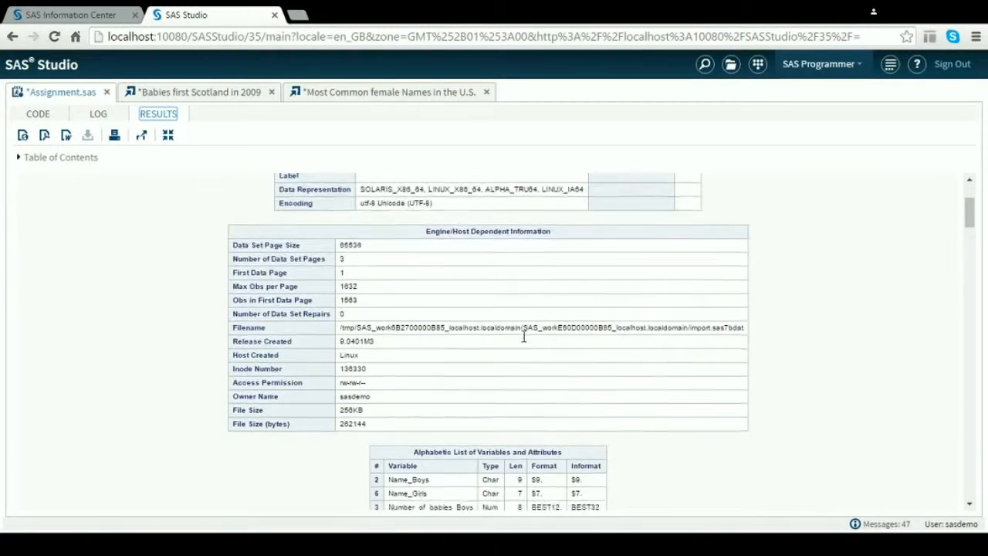
scroll(down, 3)
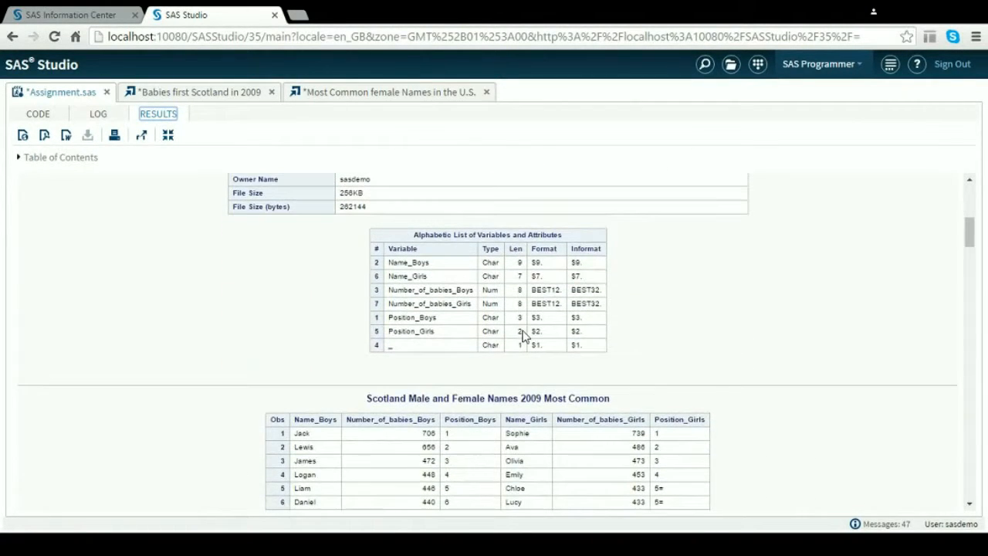
scroll(up, 3)
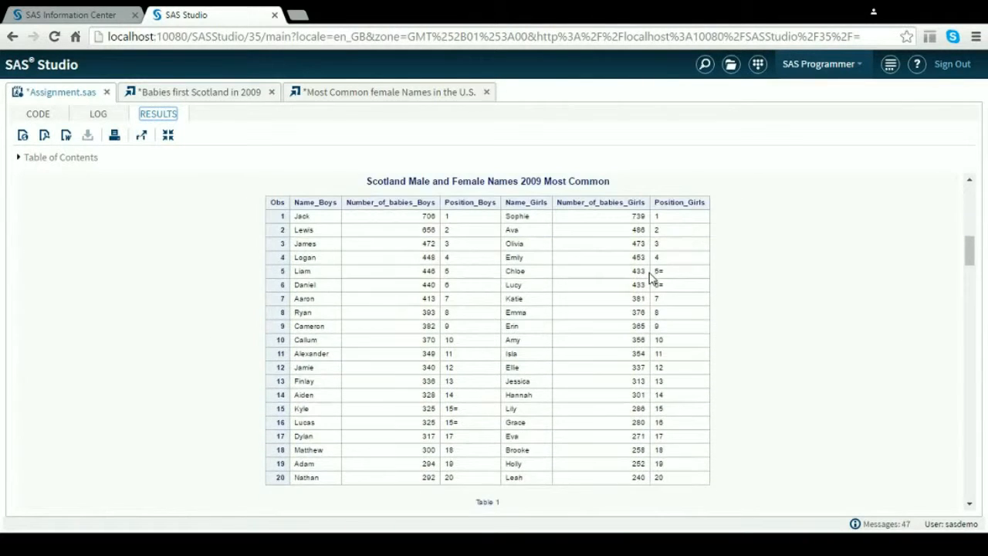
scroll(up, 3)
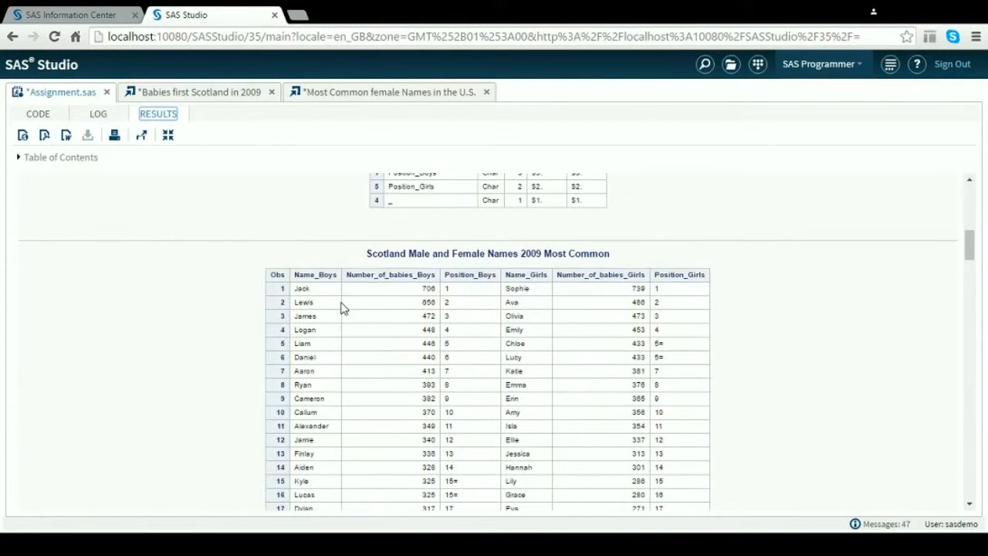
scroll(down, 3)
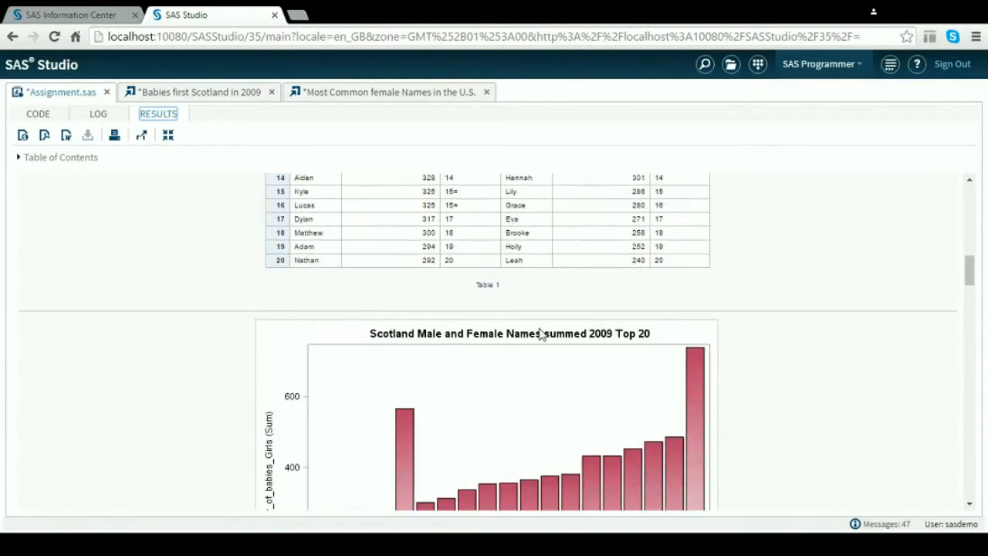
scroll(down, 3)
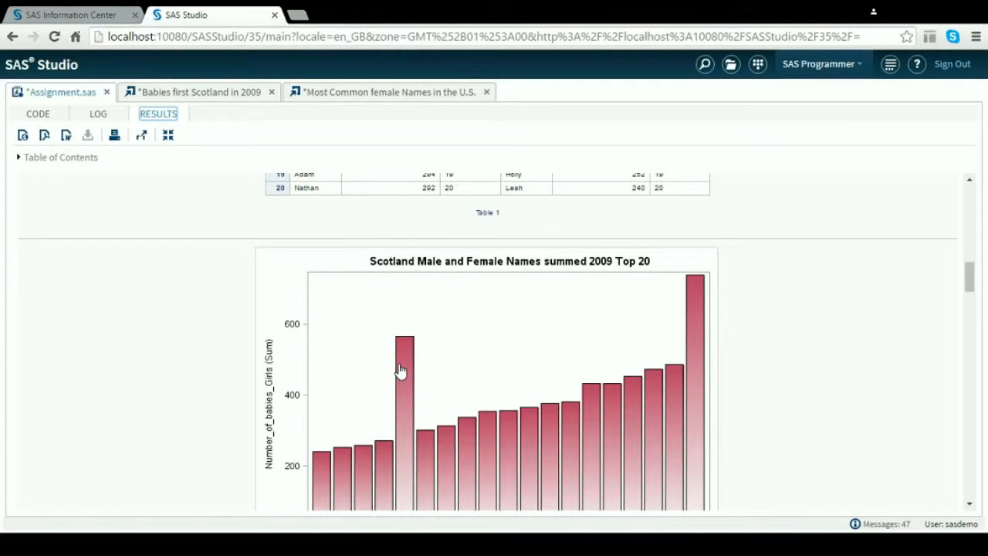
scroll(down, 3)
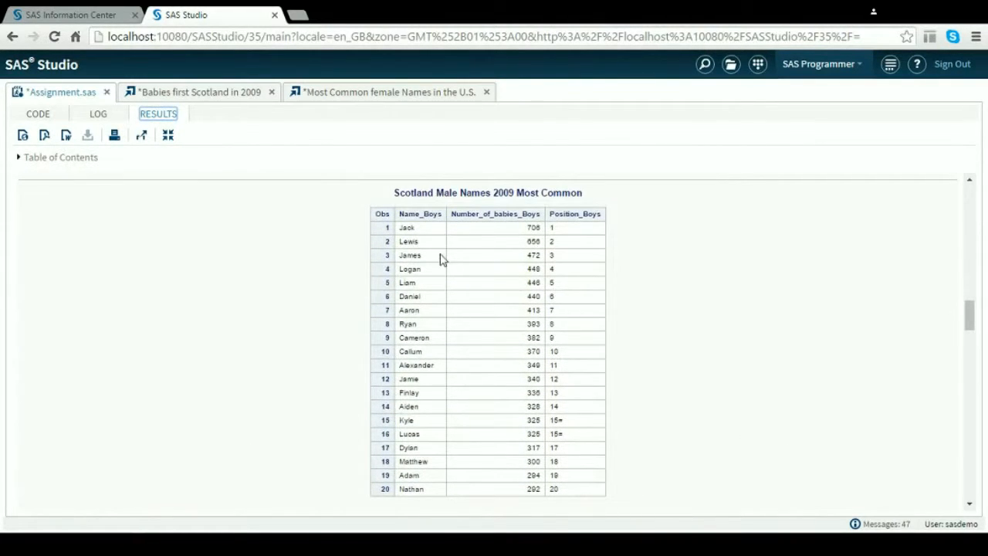
scroll(down, 3)
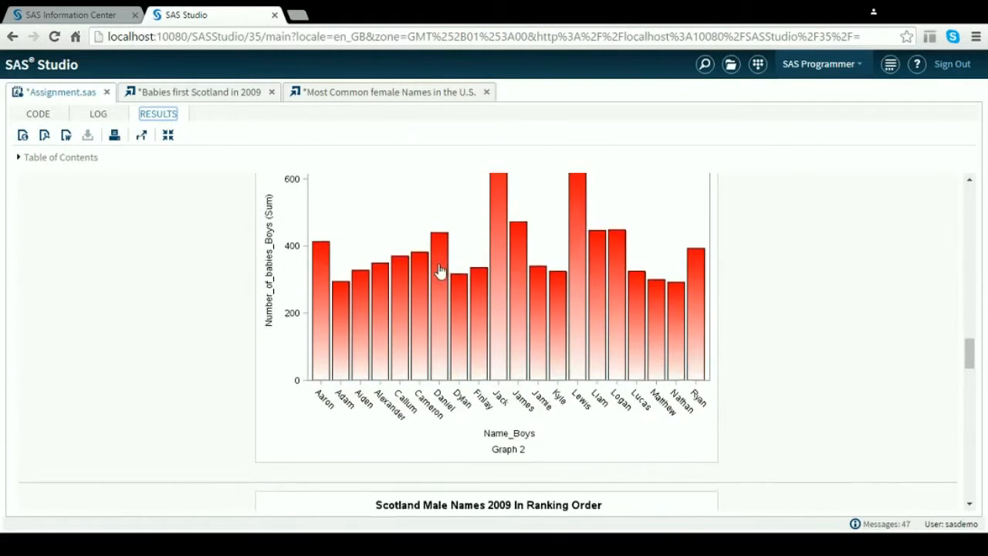
scroll(up, 3)
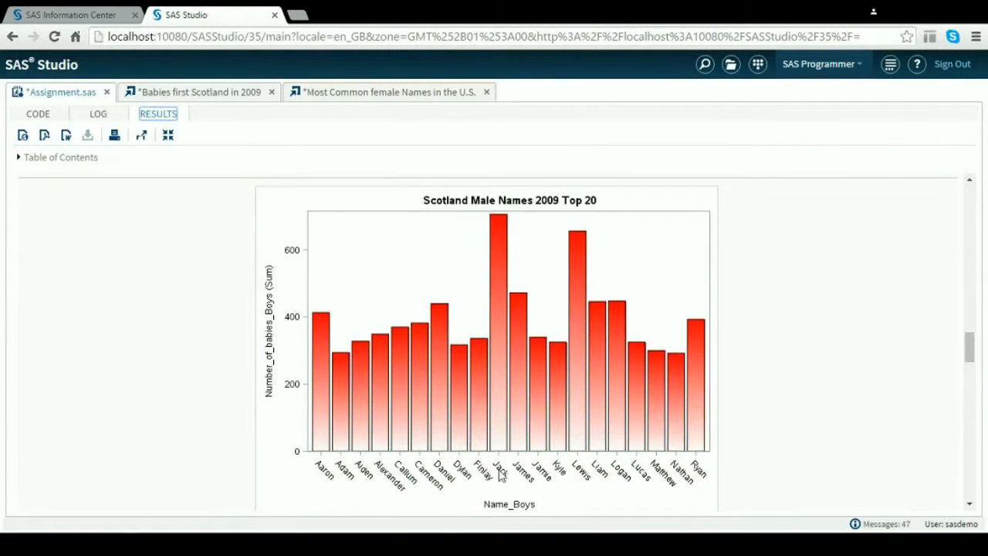
mouse_move(517, 448)
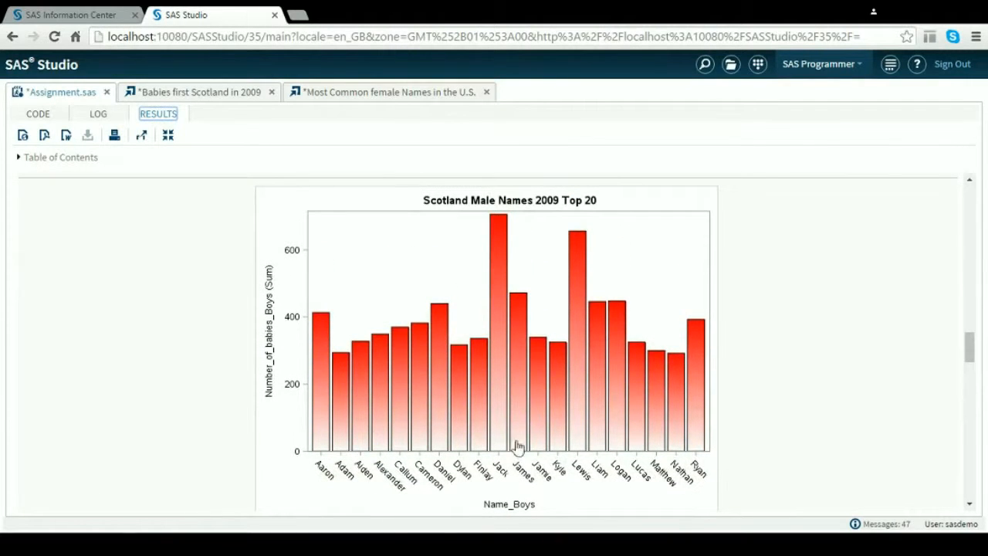
mouse_move(504, 431)
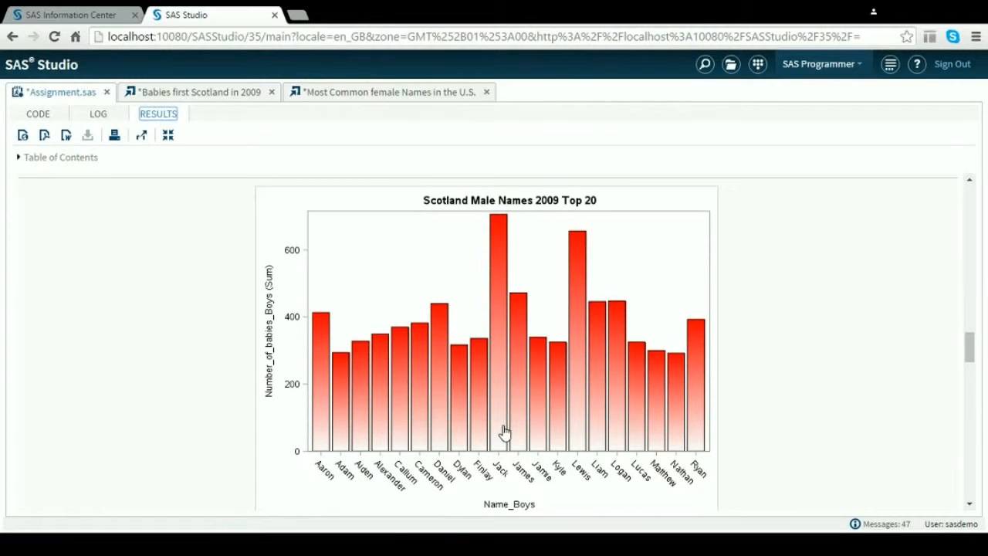
scroll(down, 3)
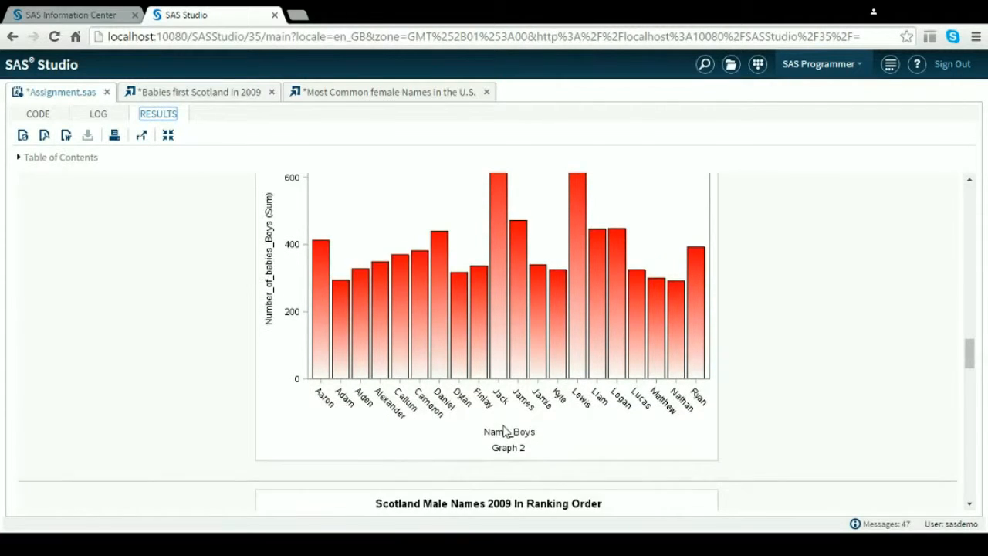
scroll(down, 3)
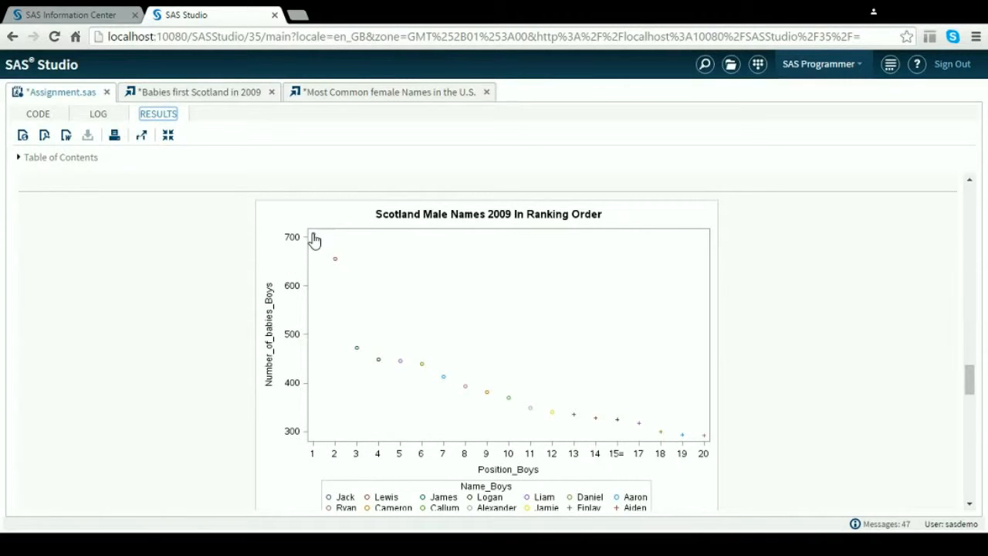
mouse_move(708, 441)
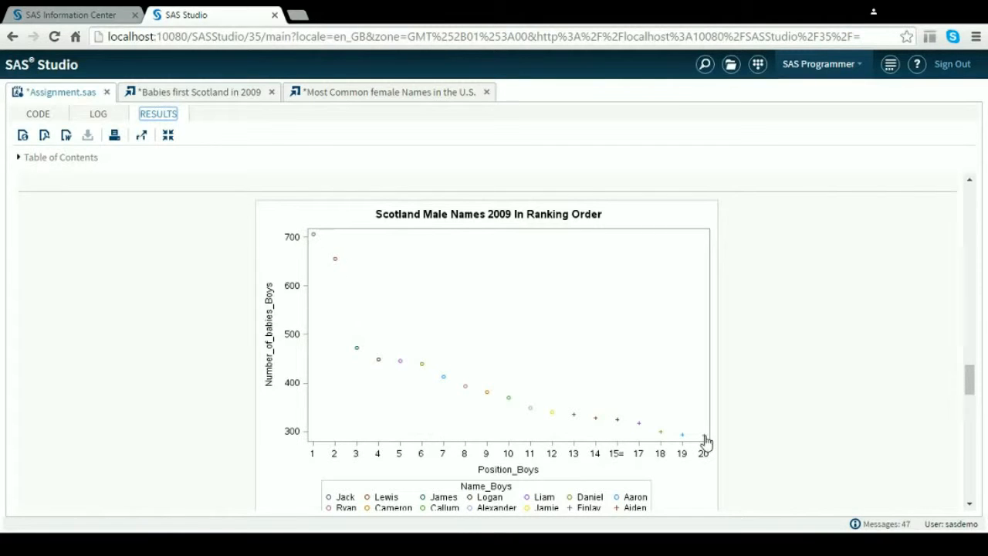
scroll(down, 3)
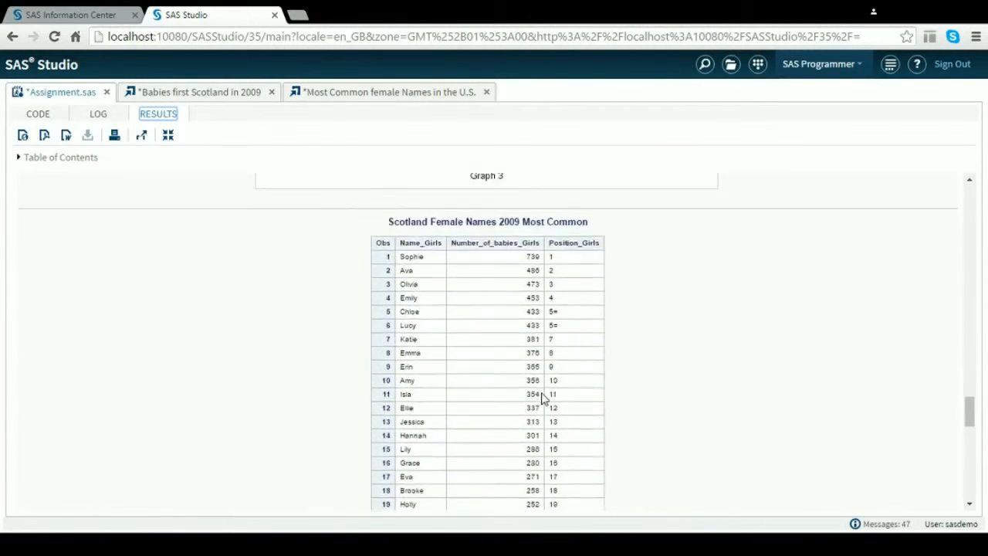
scroll(down, 3)
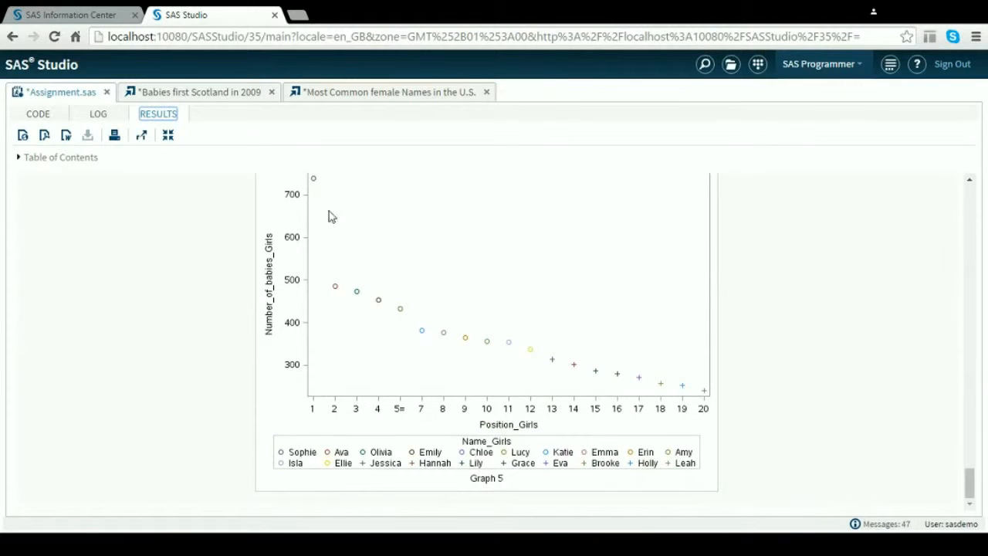
scroll(up, 3)
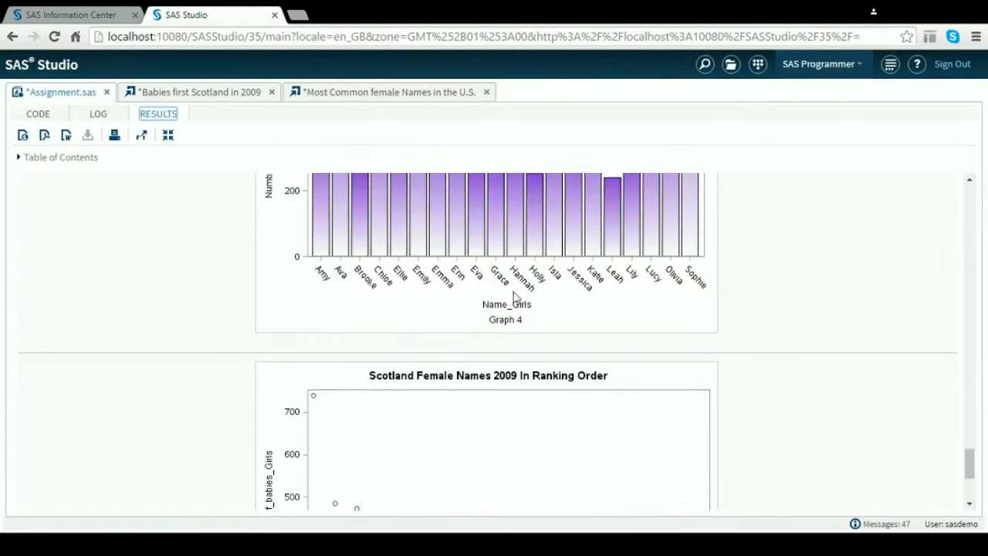
scroll(up, 3)
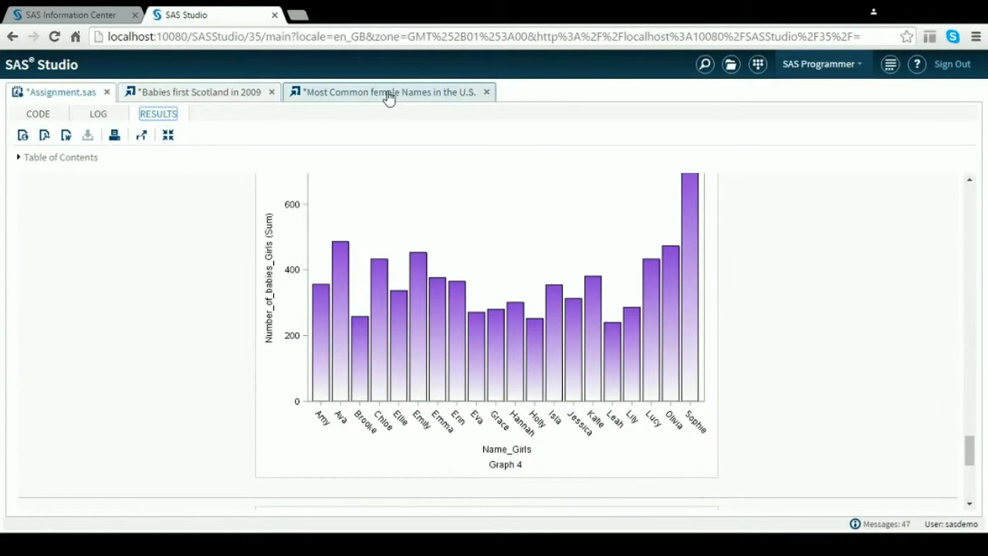
Review the US female names import code and its 4275-row output table
click(229, 139)
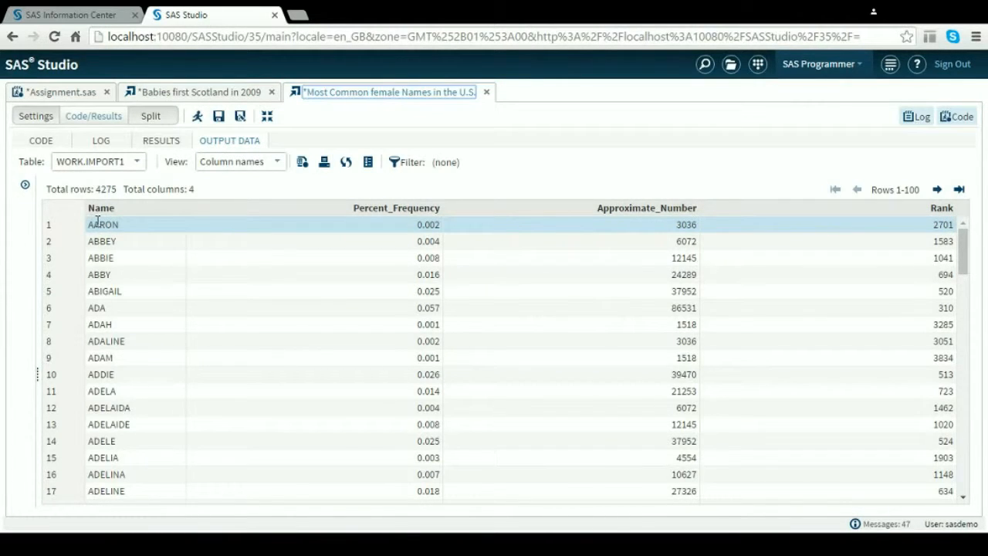
mouse_move(102, 256)
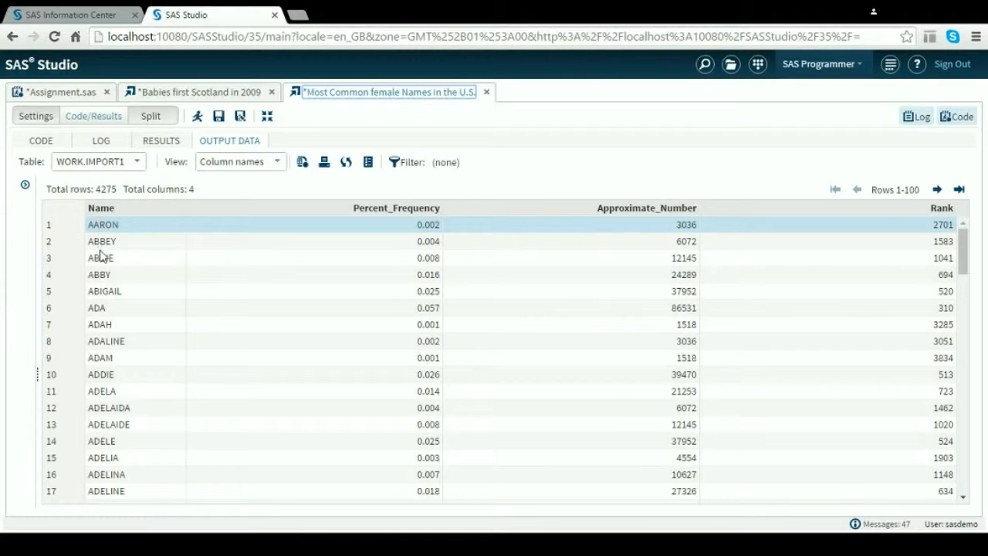
mouse_move(102, 198)
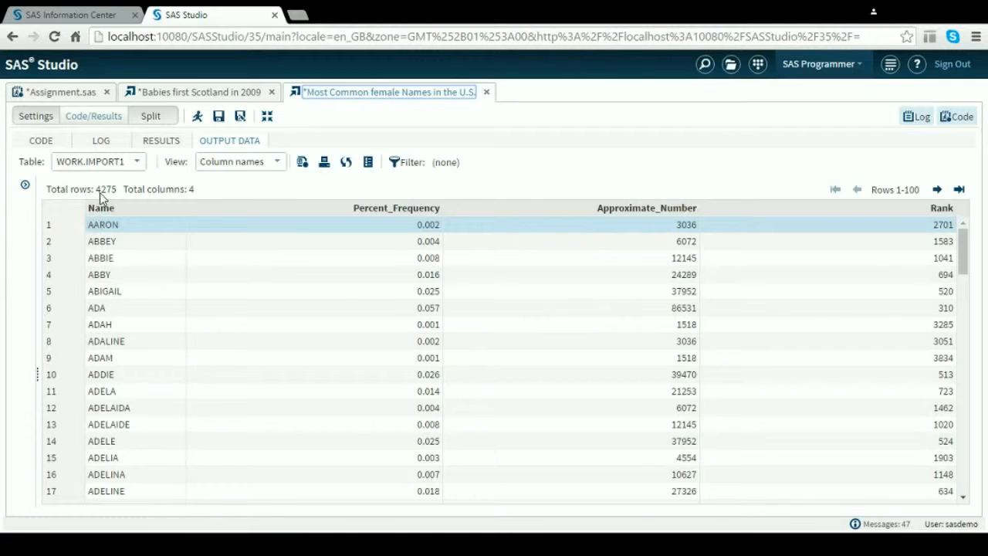
mouse_move(107, 195)
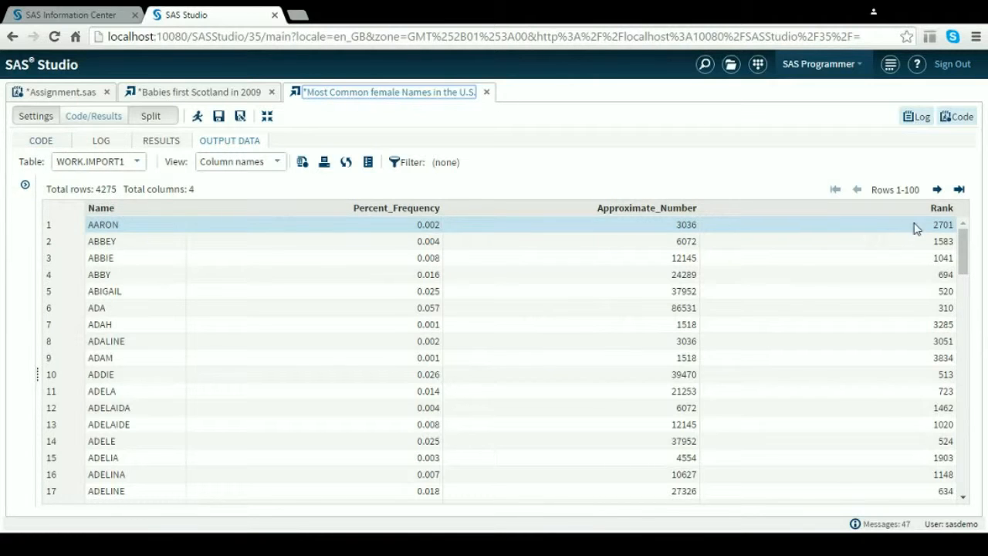
mouse_move(942, 307)
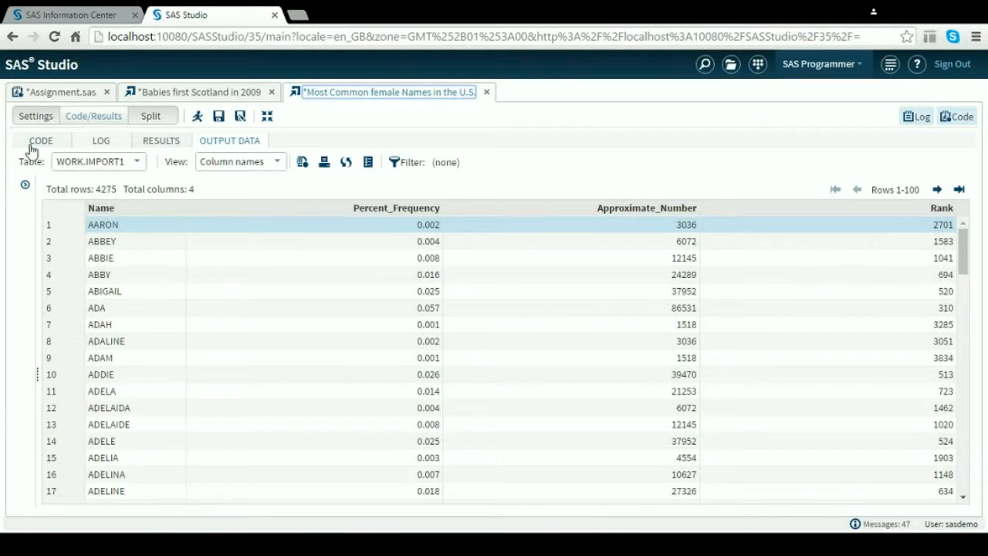
click(40, 140)
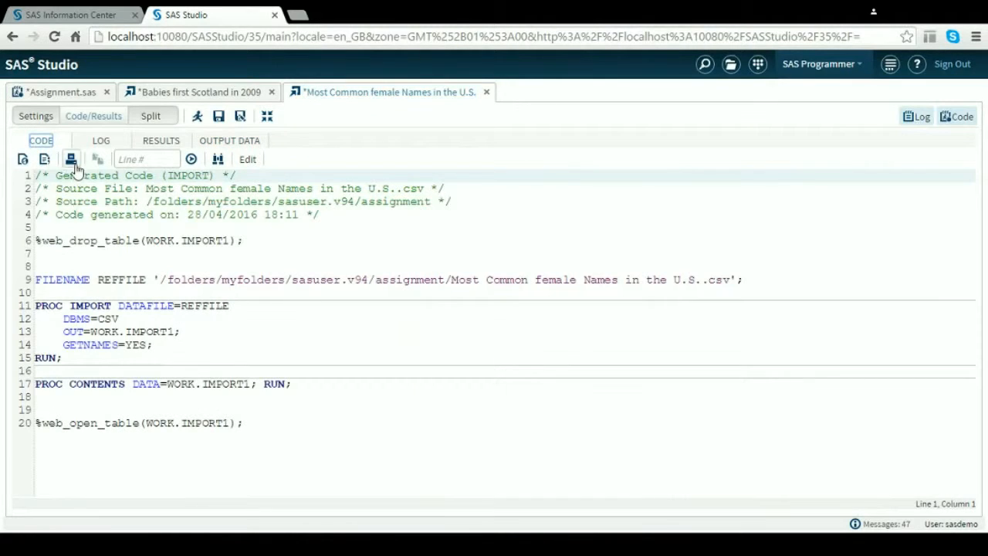
click(230, 140)
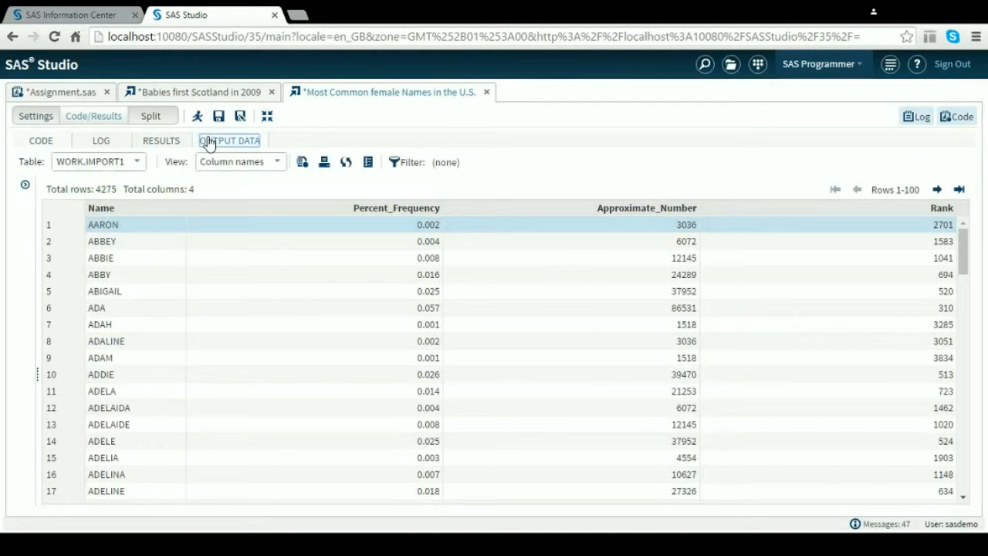
Run the US female names procedures in Assignment.sas
click(61, 91)
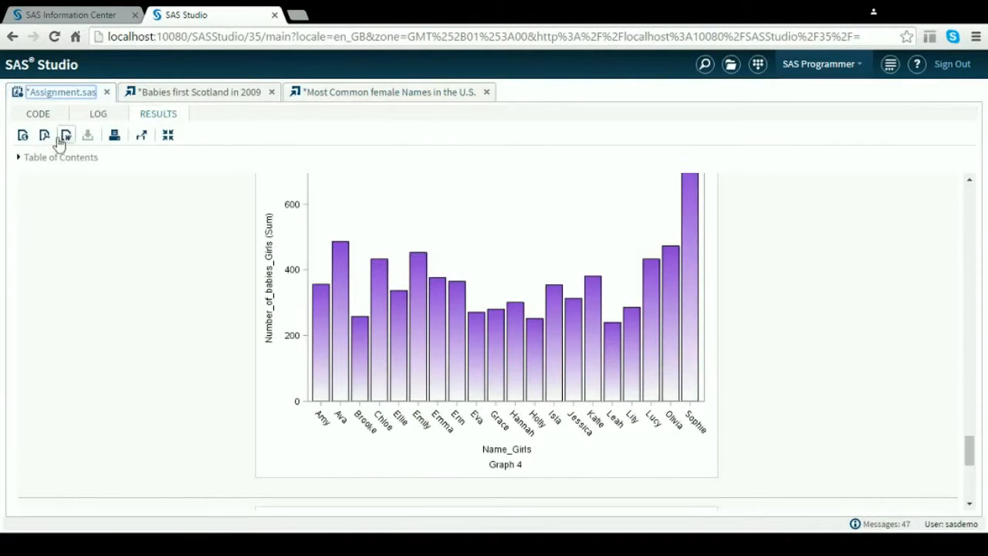
click(38, 114)
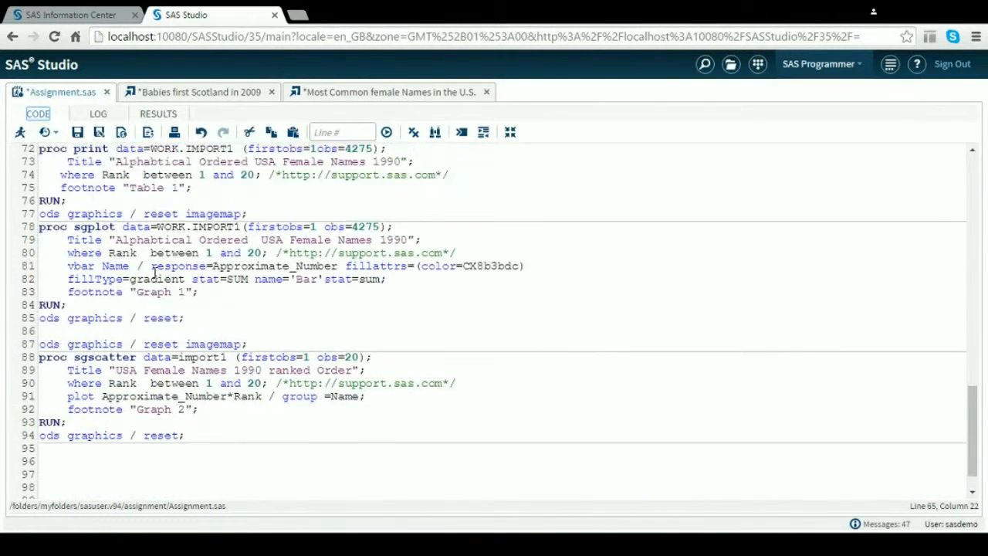
scroll(up, 3)
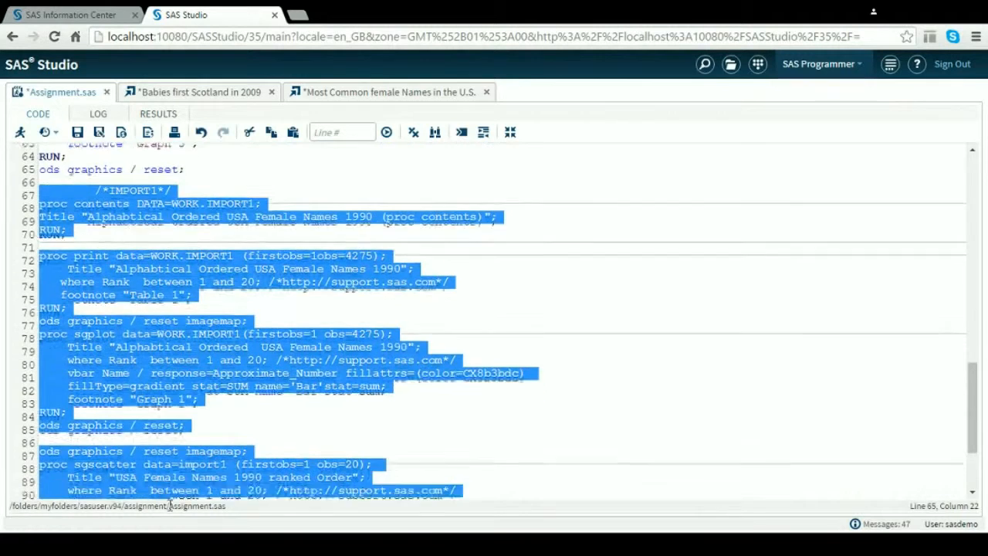
scroll(down, 3)
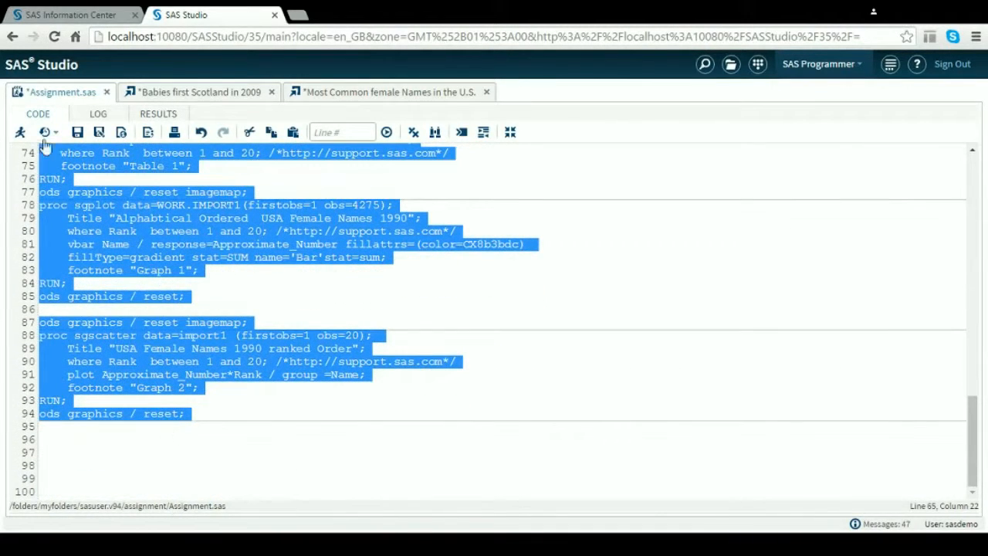
click(20, 133)
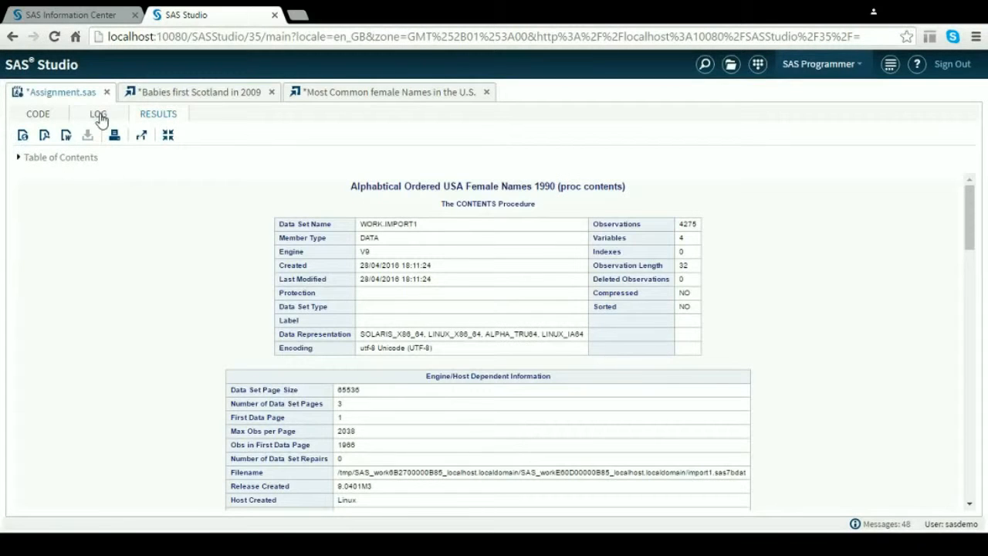
Check the run log for errors and the results, then return to the Assignment.sas code
click(98, 113)
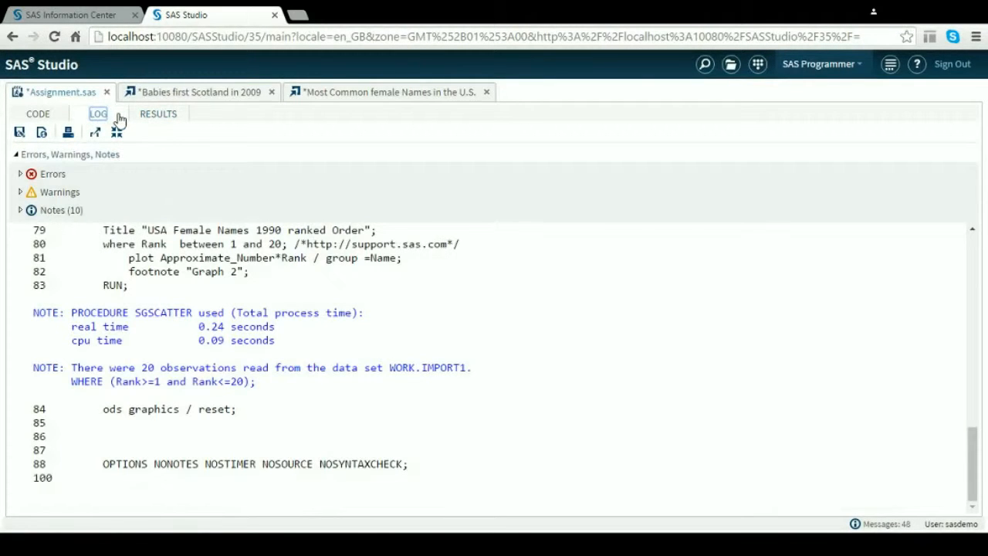
click(157, 114)
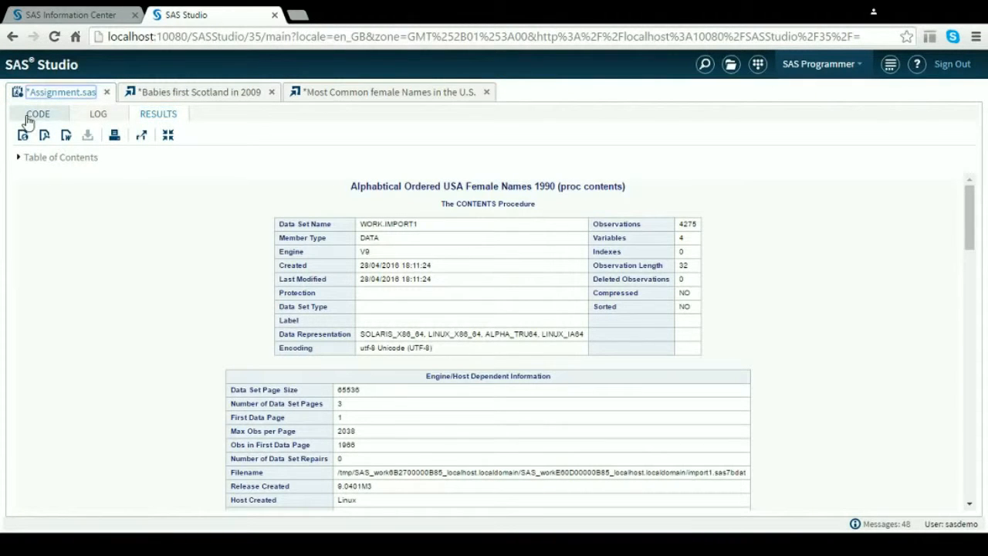
click(38, 113)
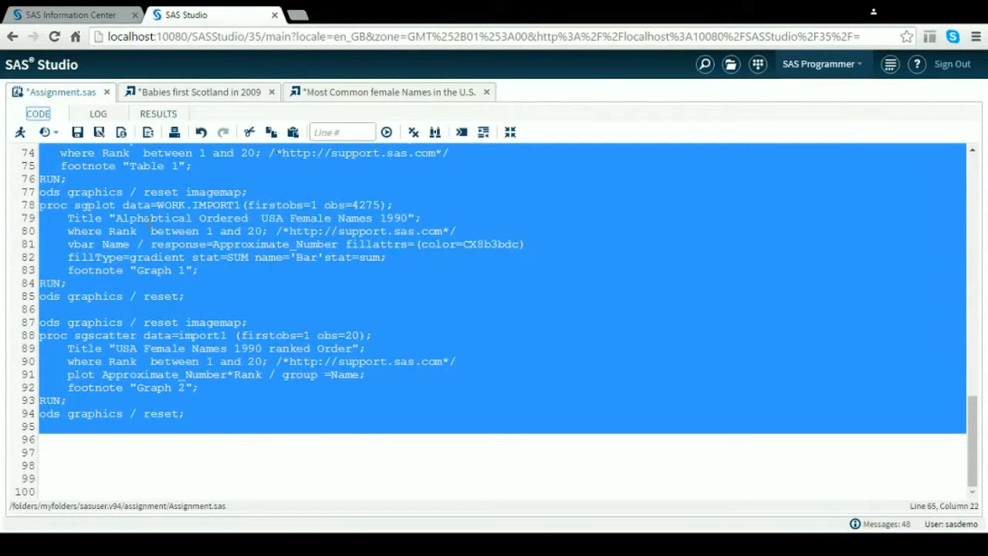
scroll(up, 3)
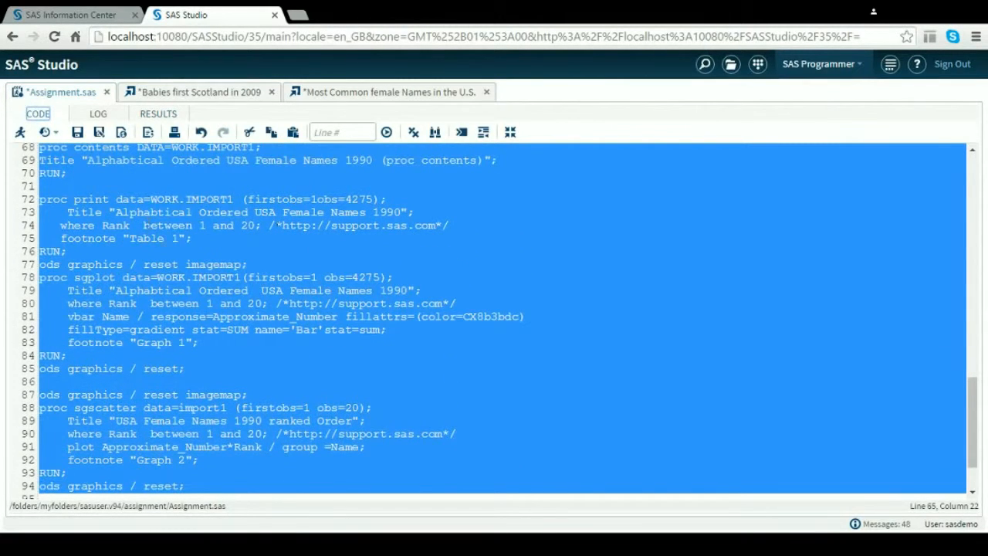
click(177, 290)
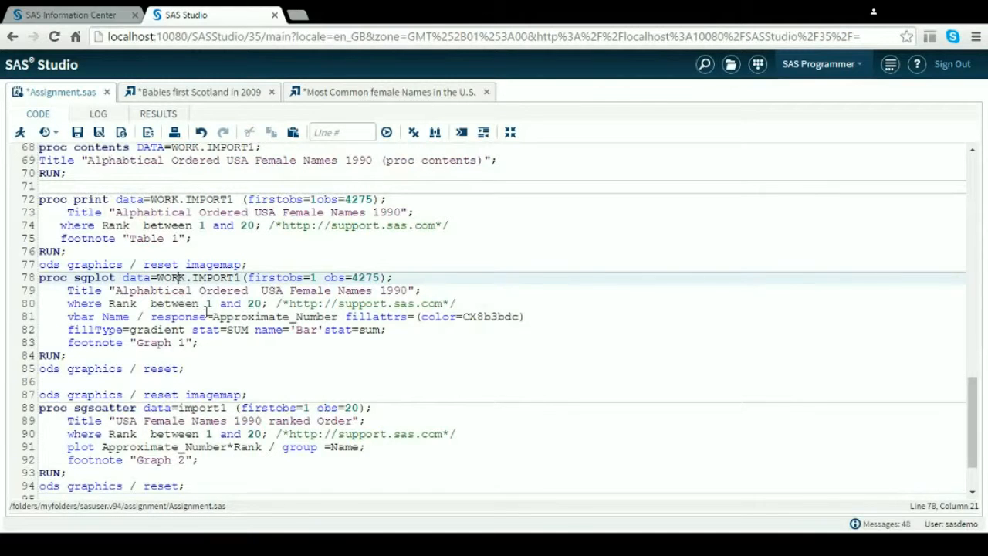
double_click(83, 303)
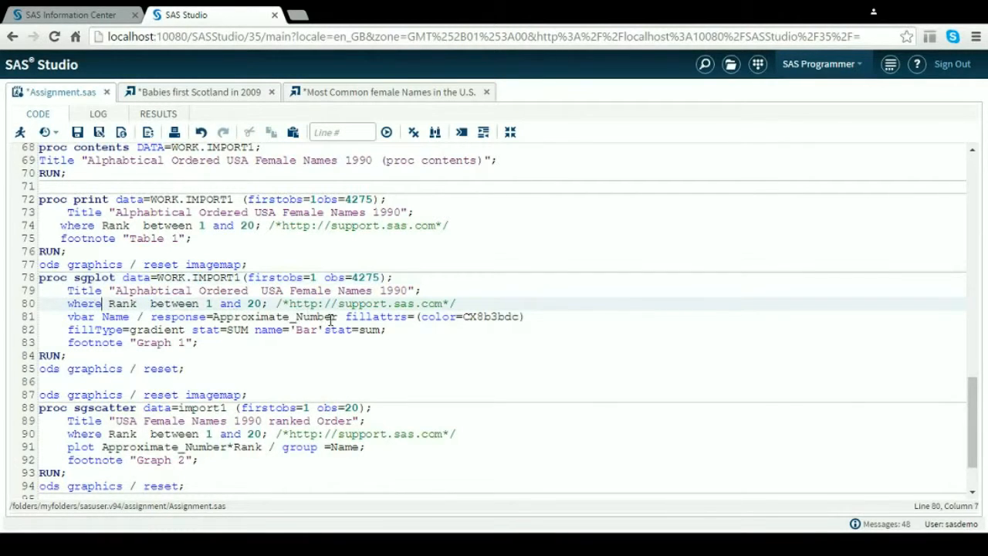
mouse_move(310, 346)
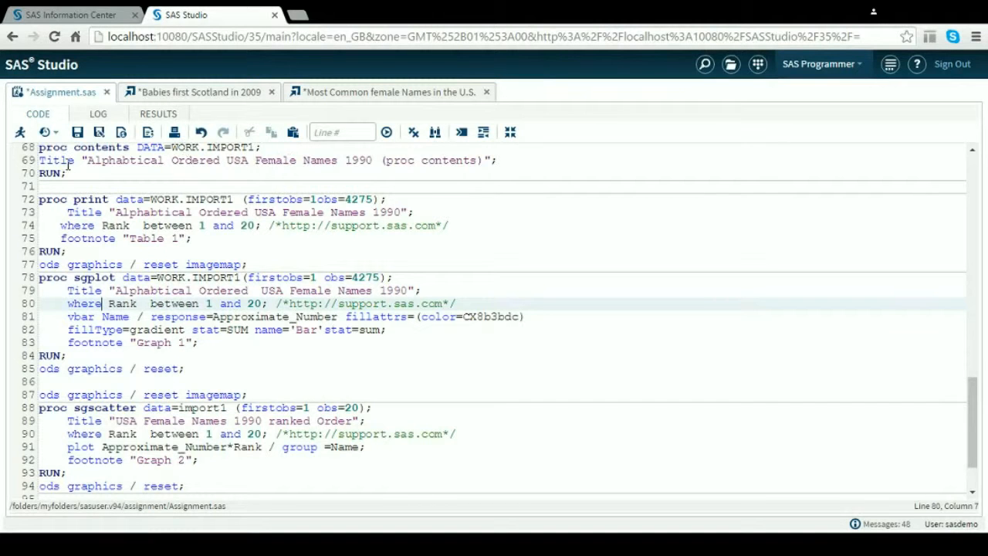
Scroll the results to the top-20 US female names table and Mary-led bar chart
click(158, 113)
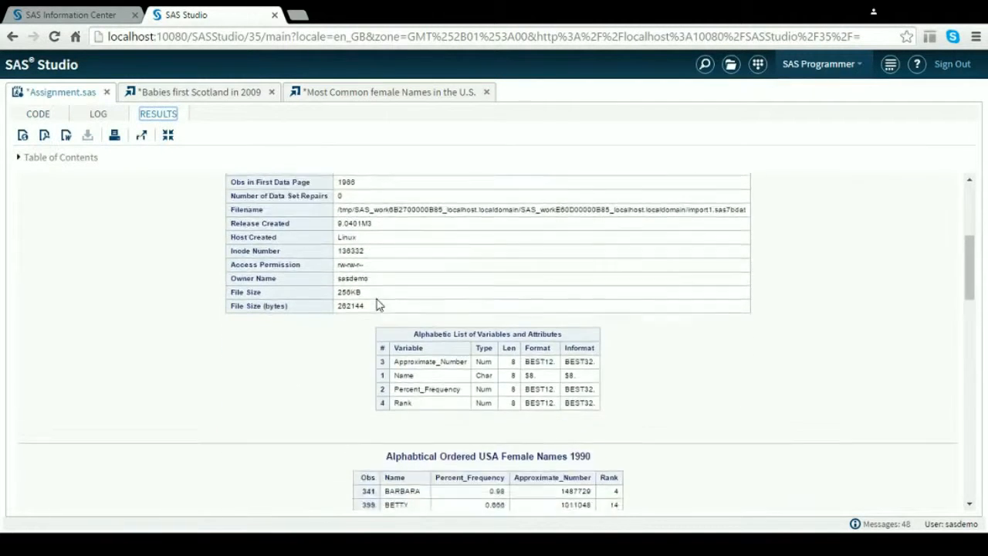
scroll(down, 3)
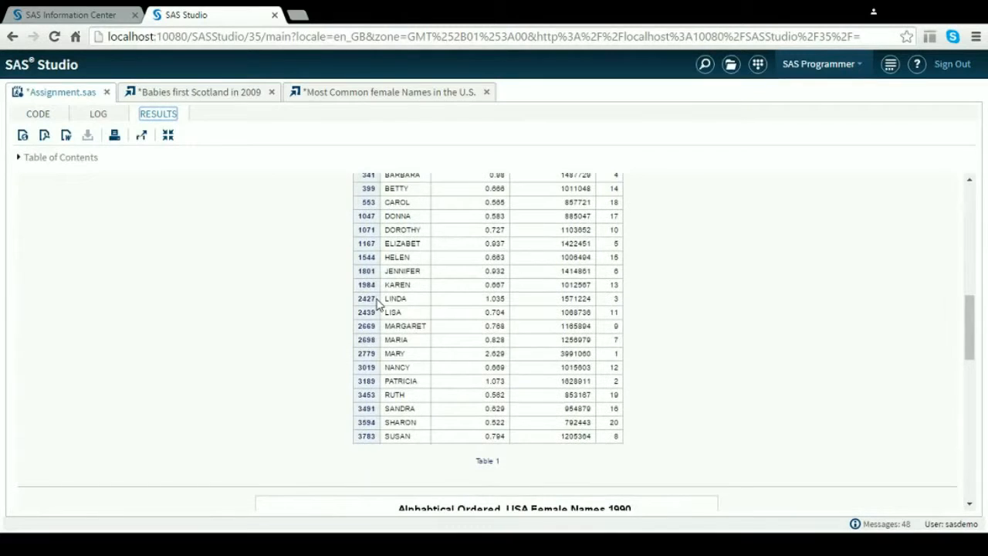
scroll(up, 3)
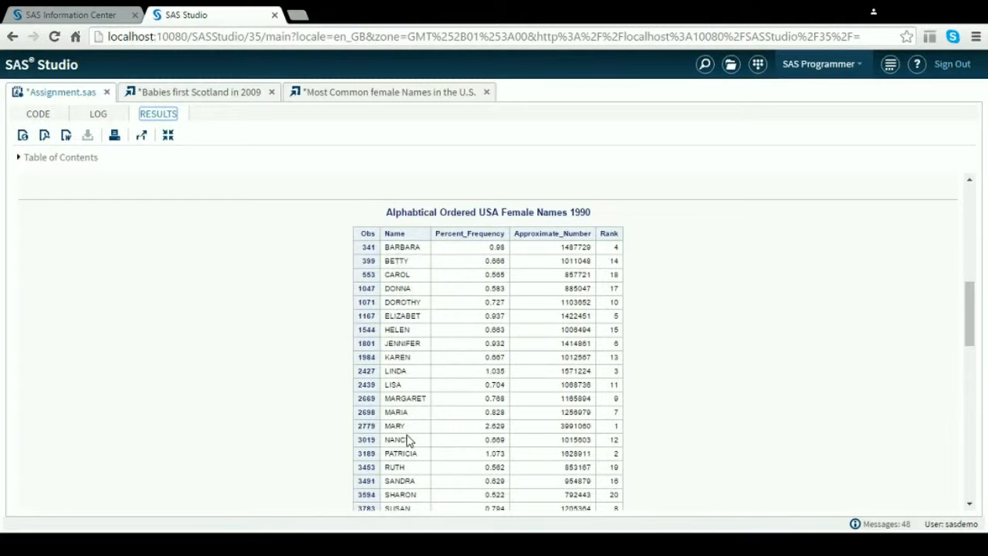
scroll(down, 3)
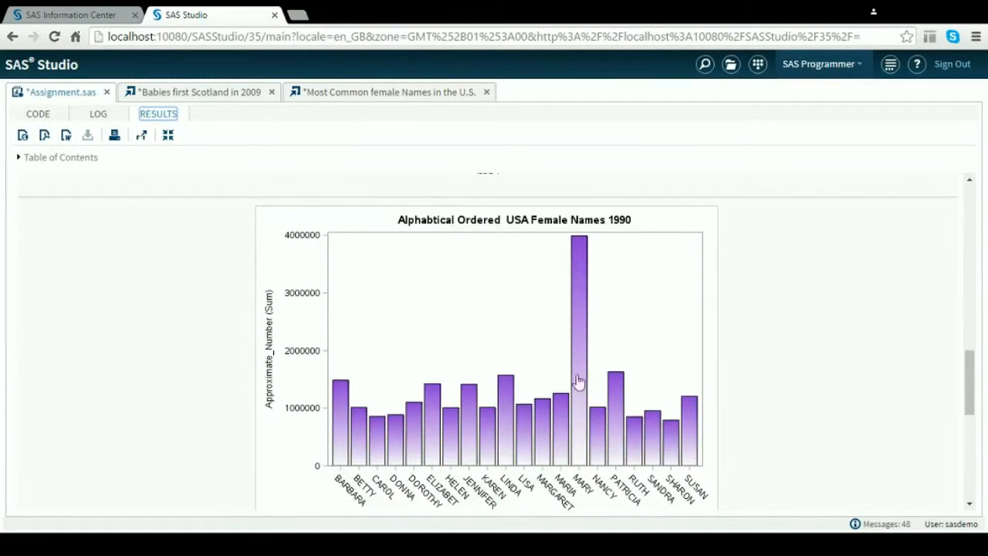
mouse_move(579, 359)
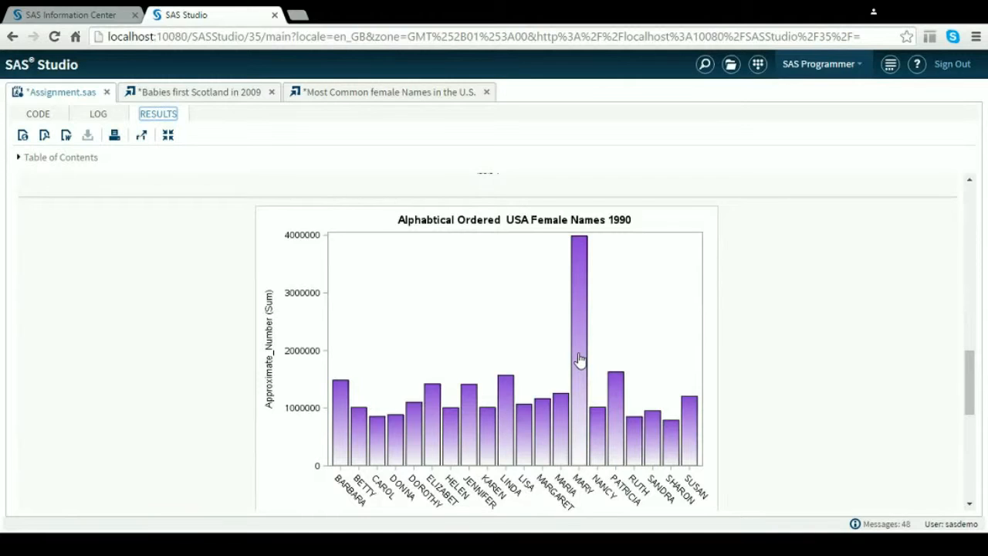
scroll(down, 3)
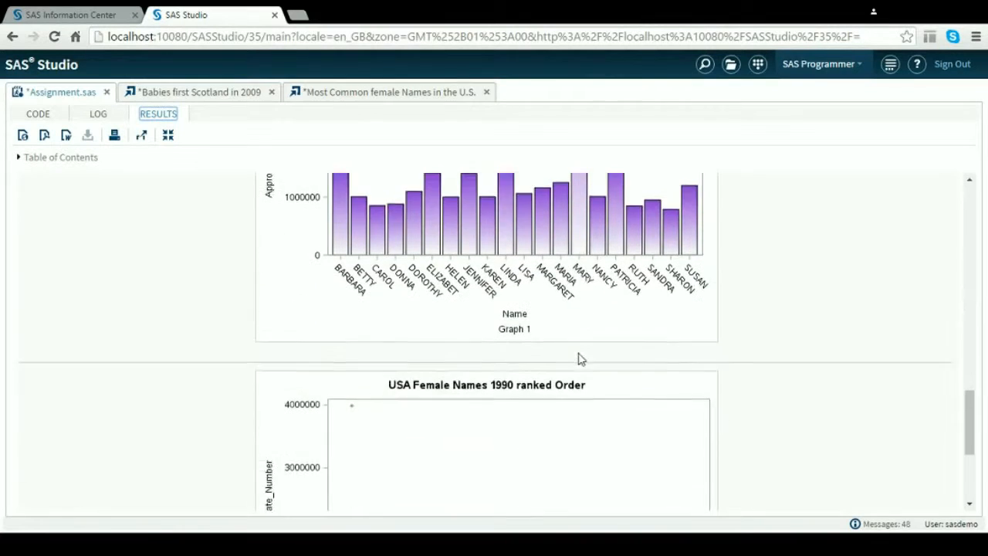
scroll(down, 3)
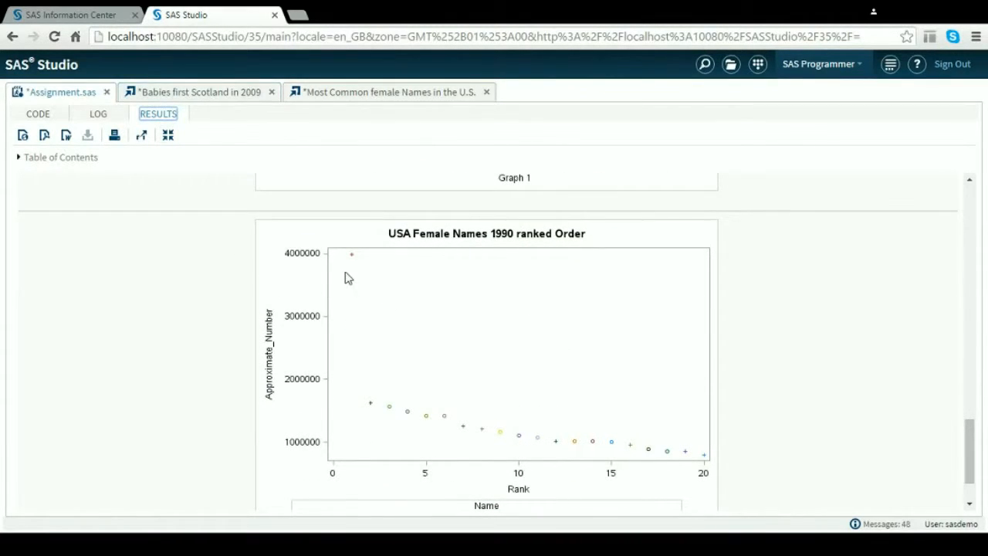
mouse_move(321, 288)
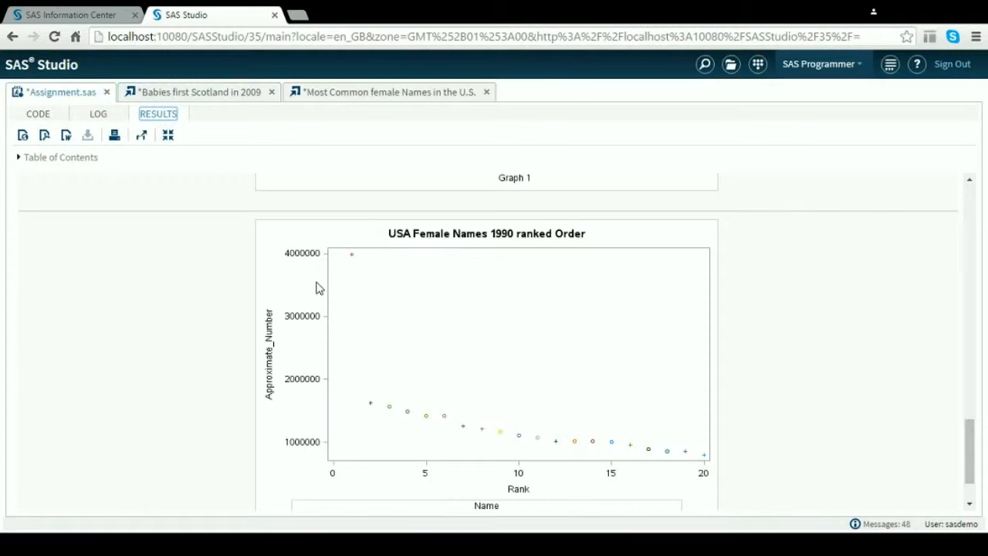
scroll(down, 3)
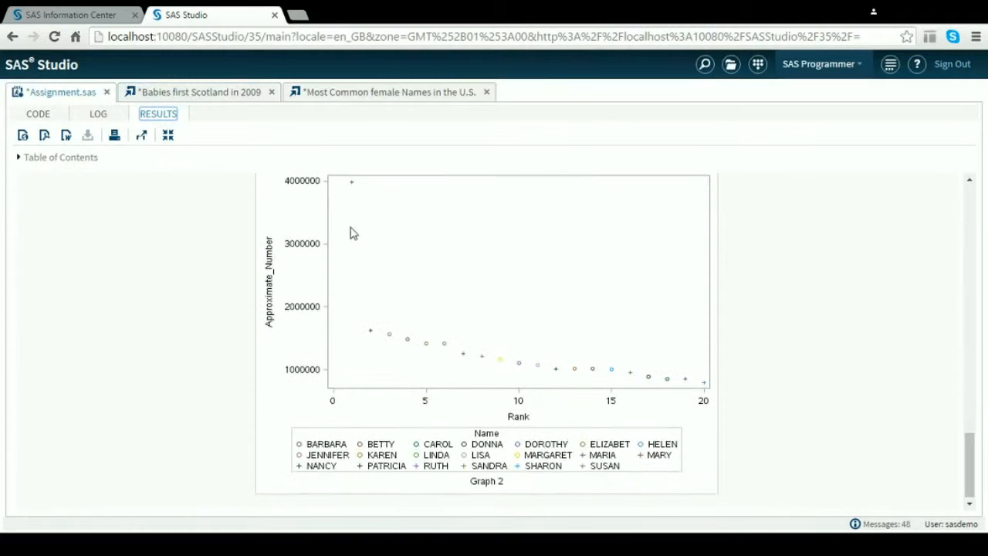
mouse_move(431, 300)
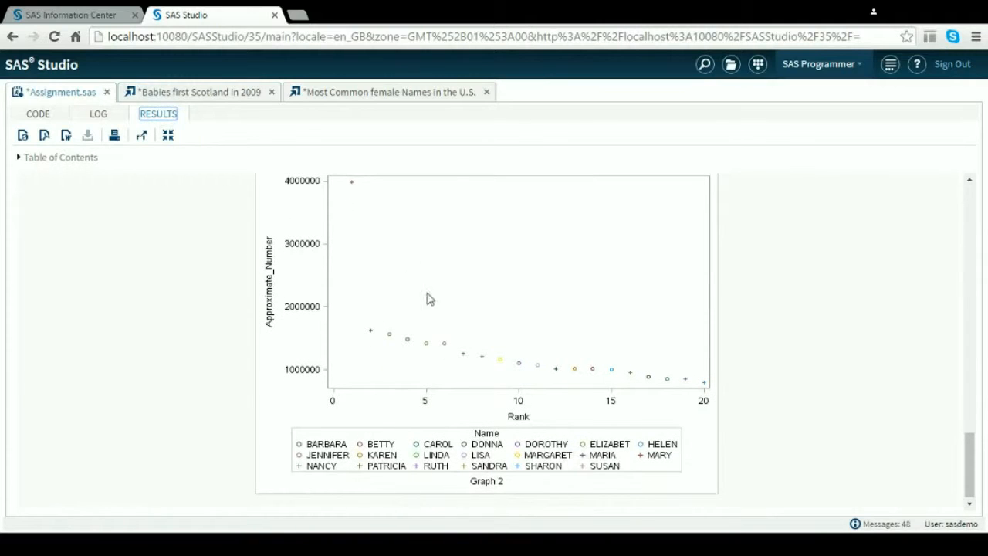
mouse_move(703, 390)
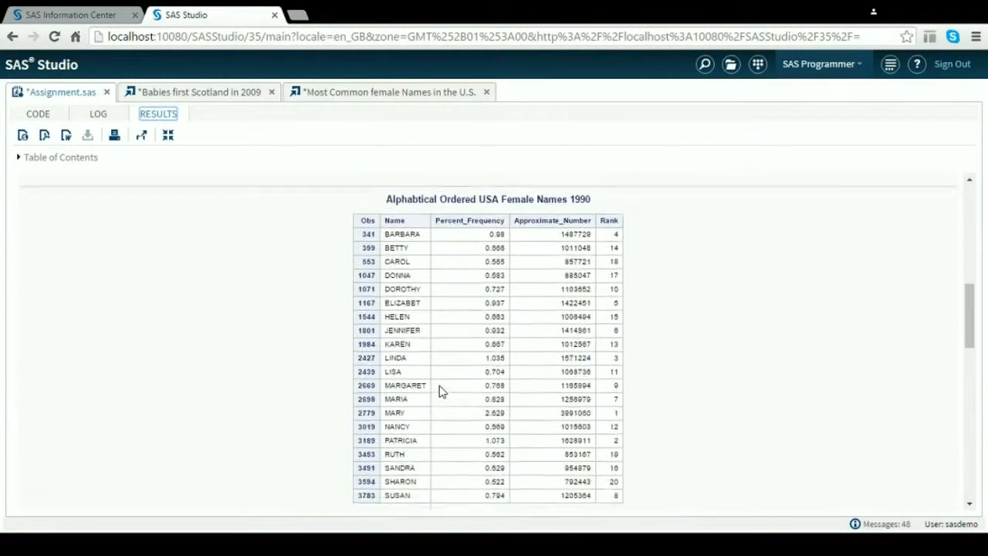
scroll(up, 3)
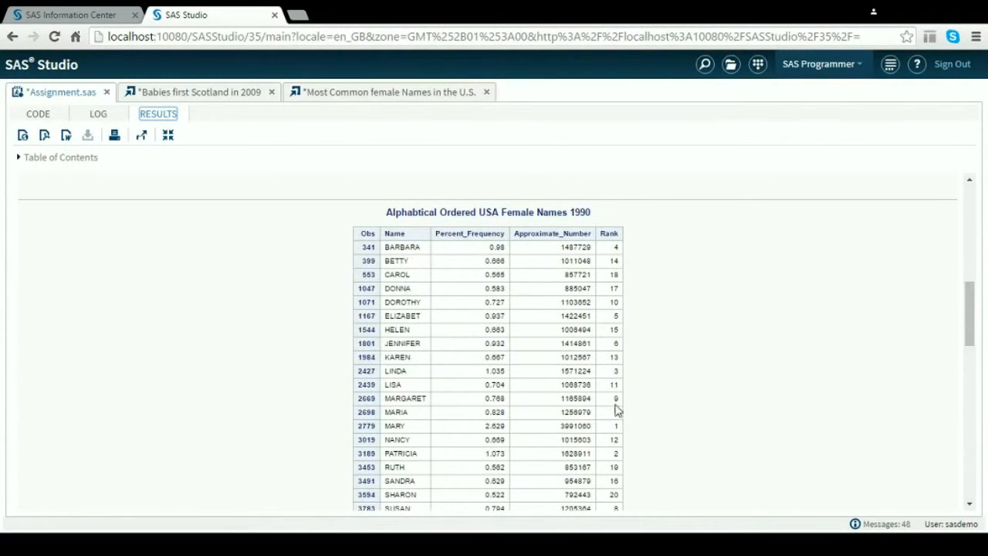
scroll(down, 3)
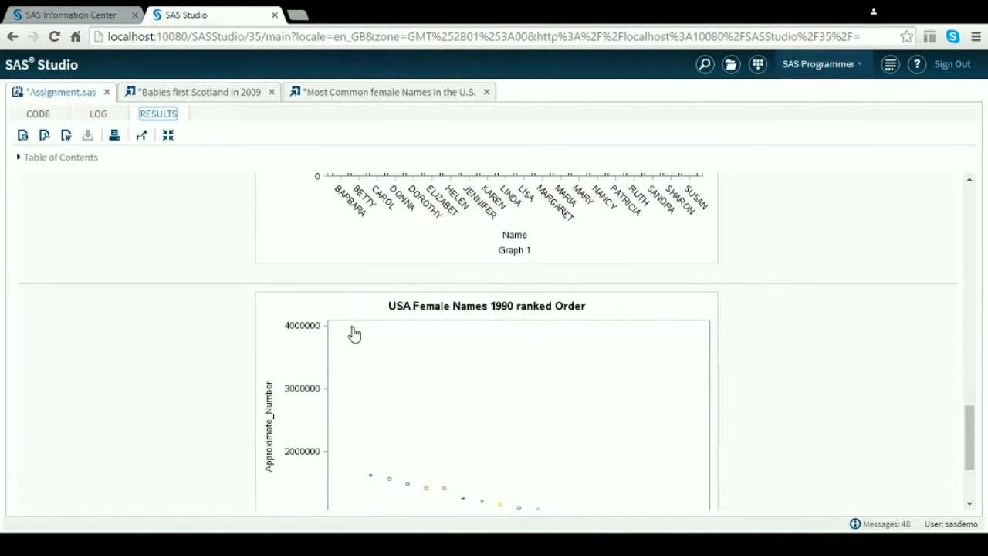
scroll(down, 3)
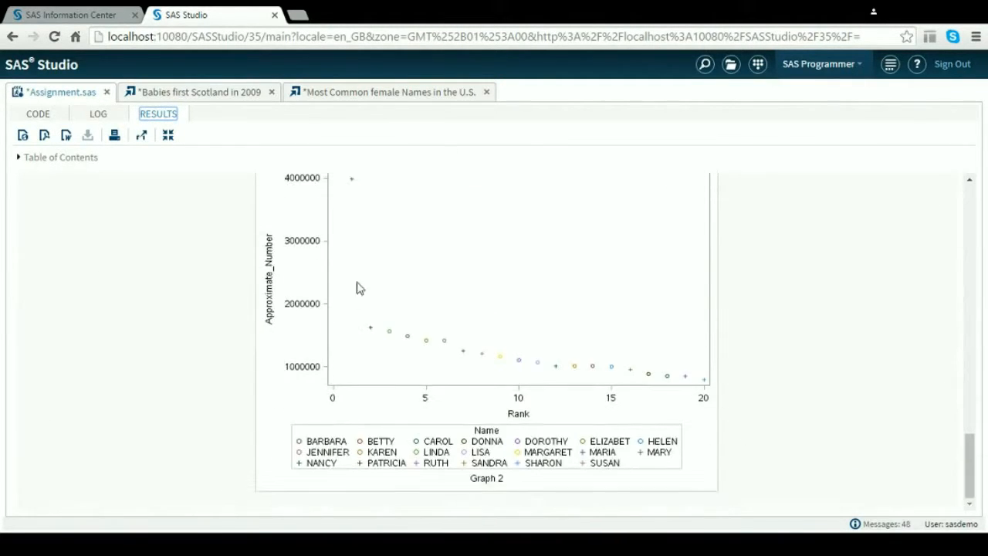
mouse_move(708, 394)
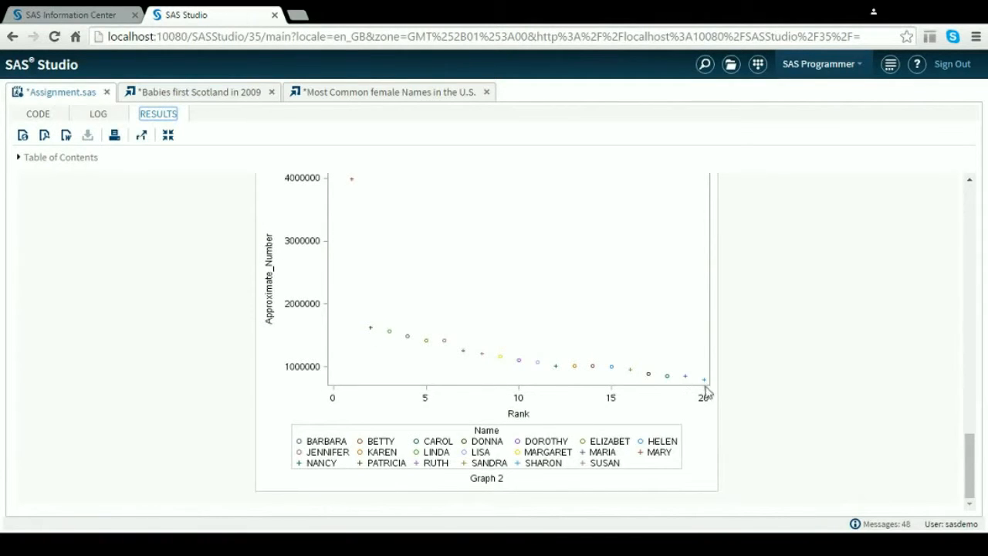
mouse_move(486, 352)
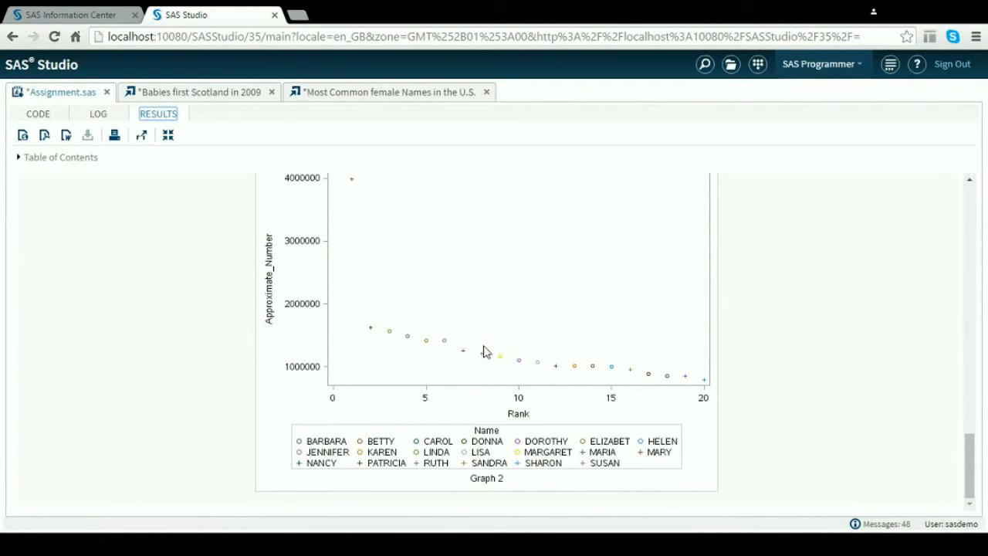